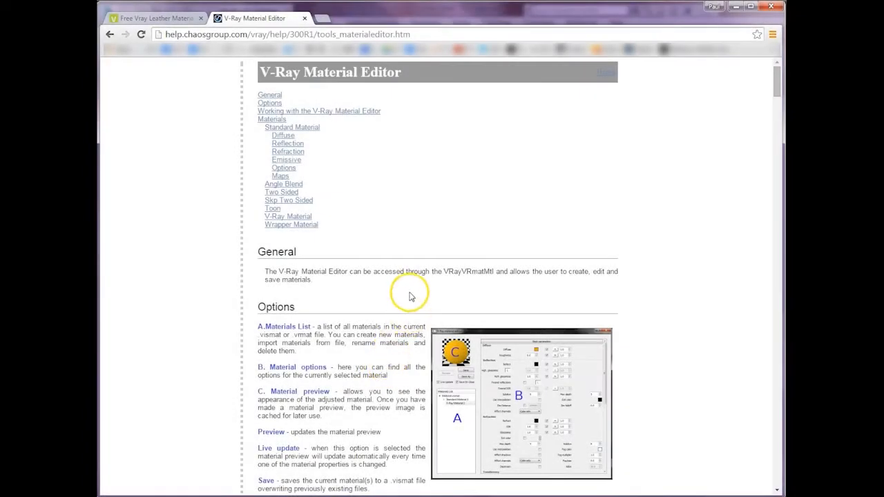
mouse_move(348, 226)
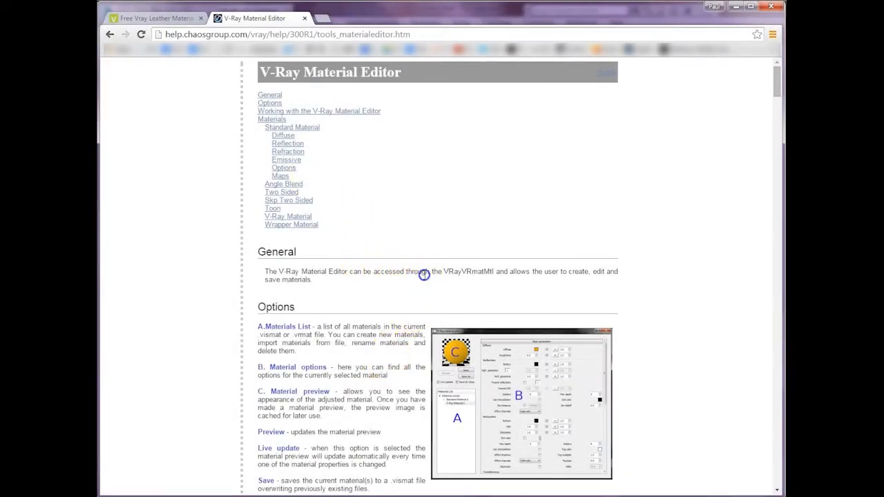
Browse the Vismats site from Home into the leather materials catalogue.
scroll(down, 3)
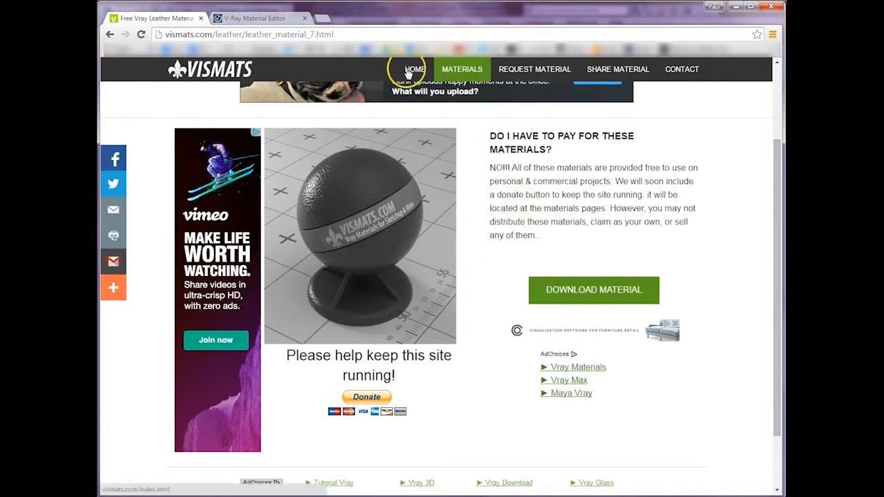
click(414, 69)
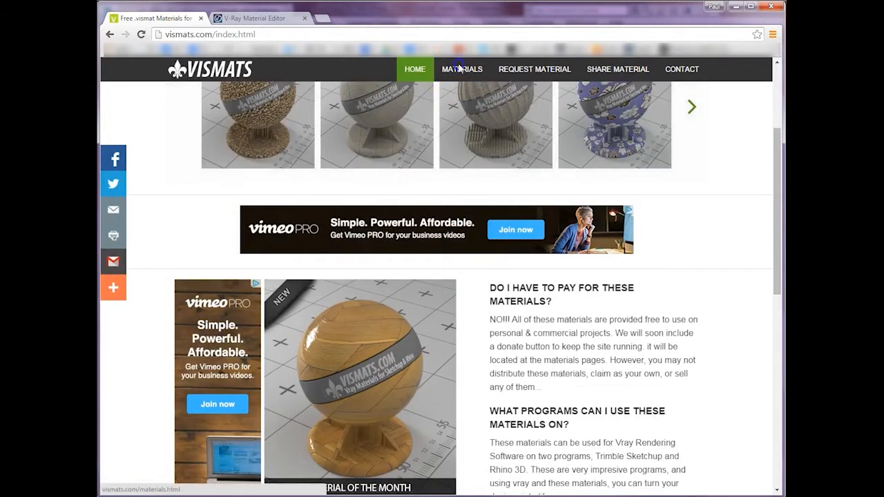
click(461, 69)
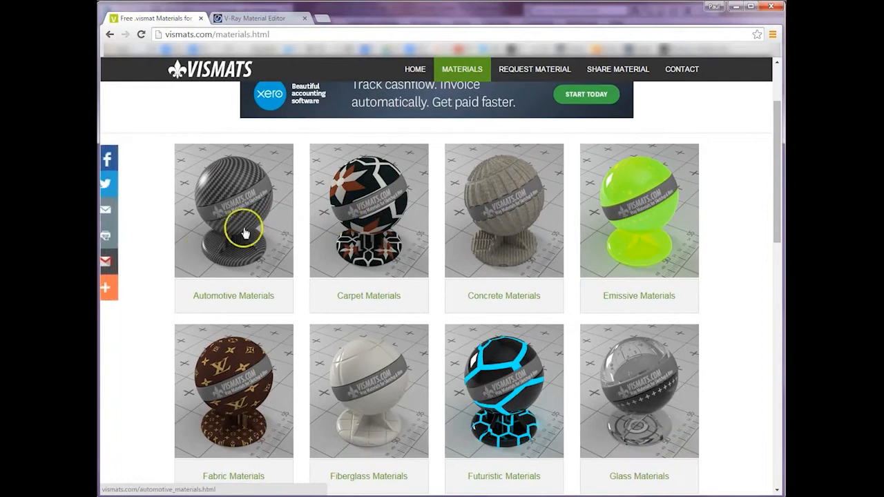
scroll(down, 3)
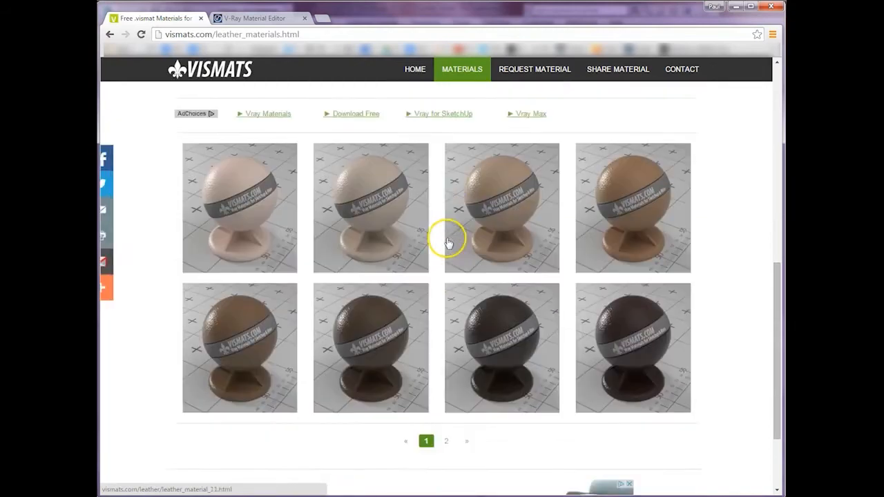
scroll(down, 3)
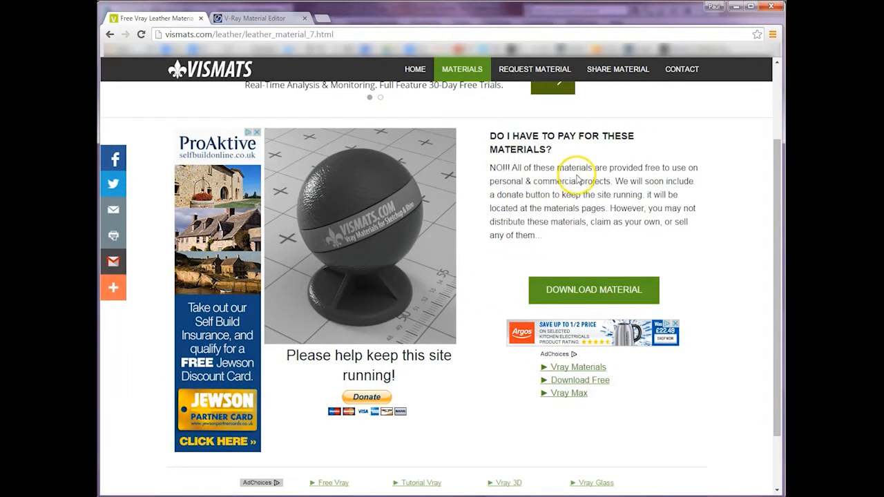
Download the dark Leather 07 material as Leather_07.zip and show it in its folder.
click(594, 290)
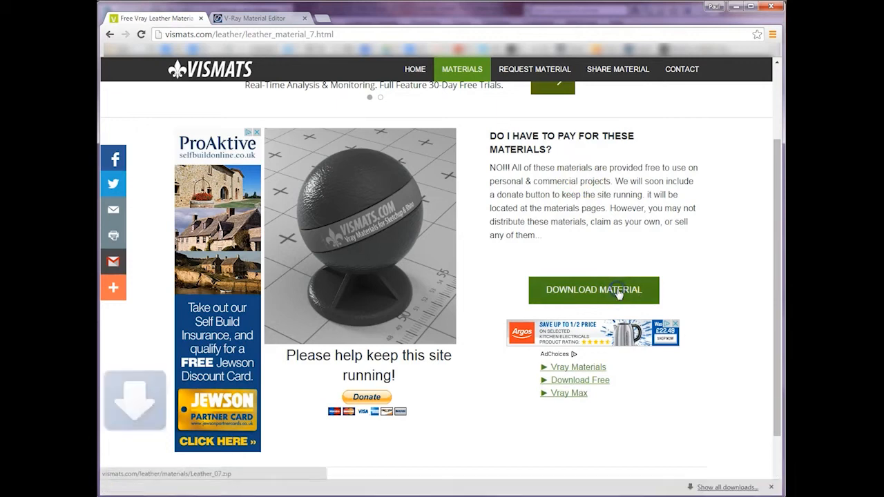
click(594, 291)
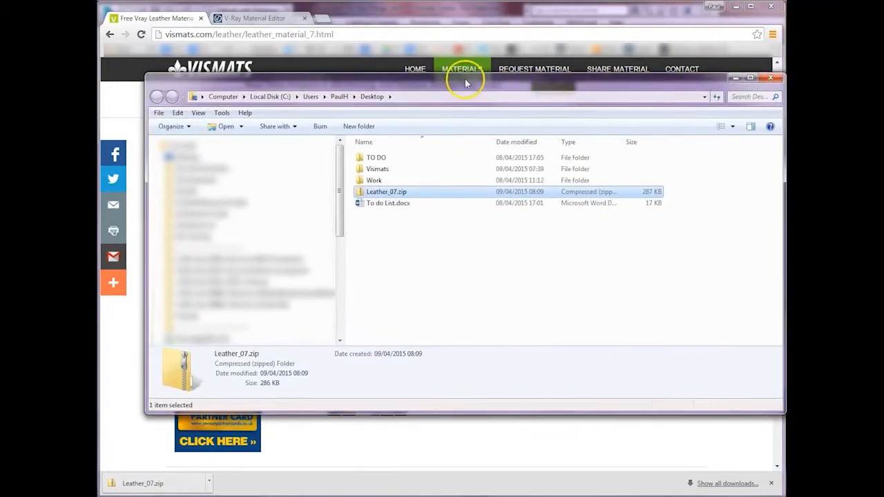
Extract the contents of Leather_07.zip on the Desktop via Extract All.
right_click(387, 191)
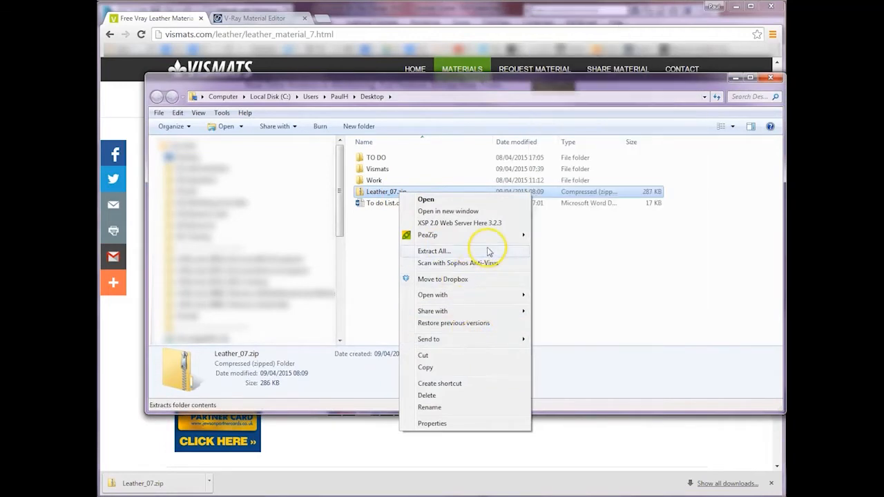
click(434, 252)
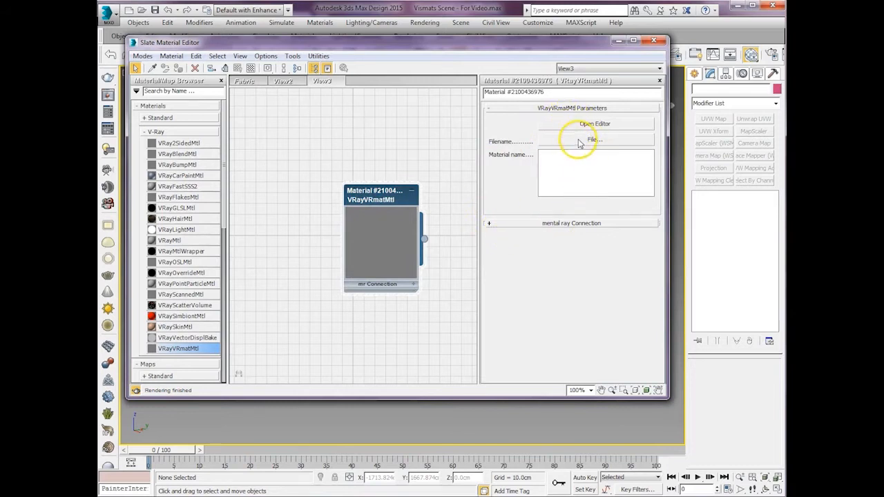
Load the downloaded Leather_07.vrmat file into the VRayVRmatMtl node.
click(594, 140)
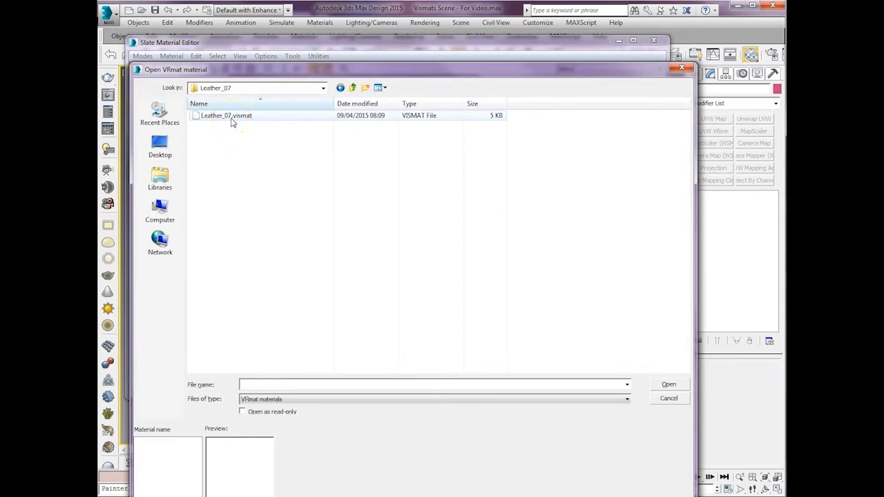
click(669, 384)
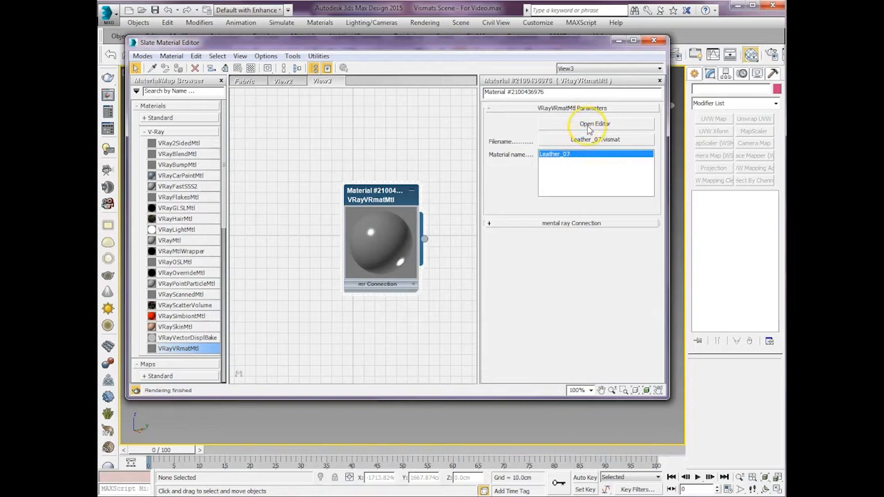
Bring Leather_07 into the V-Ray material editor, enlarged with lower rollouts collapsed.
click(594, 124)
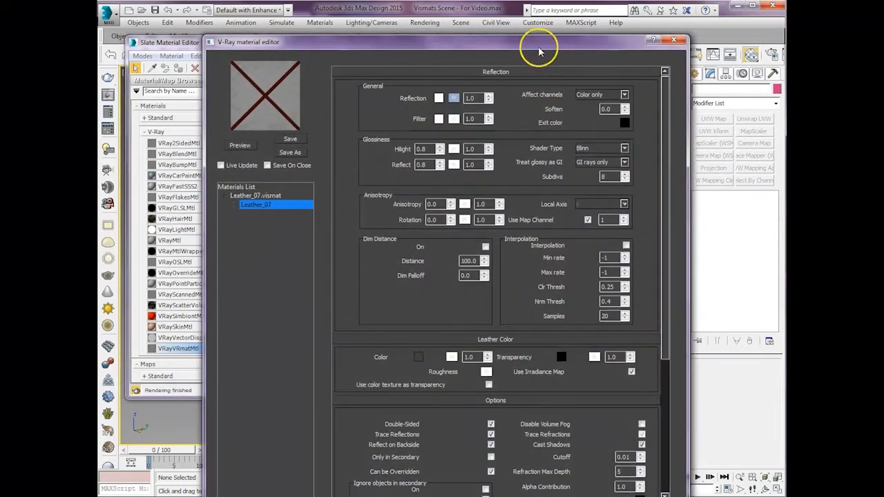
drag(539, 50, 536, 20)
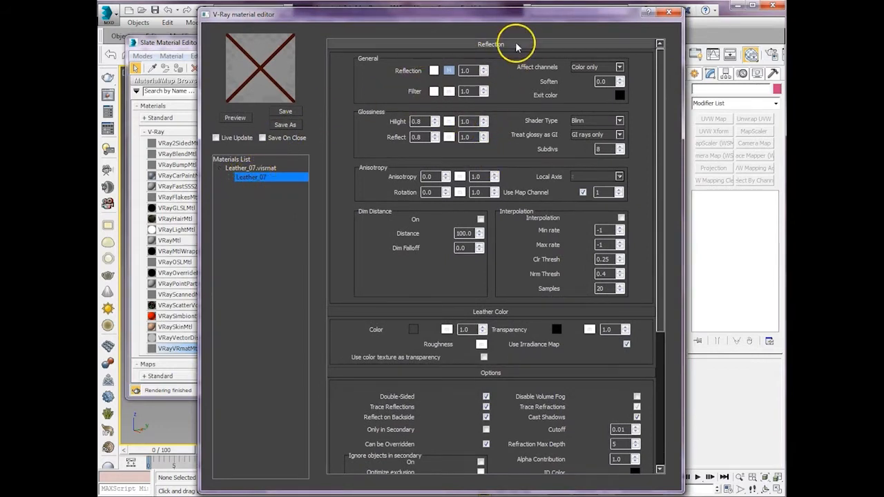
scroll(down, 3)
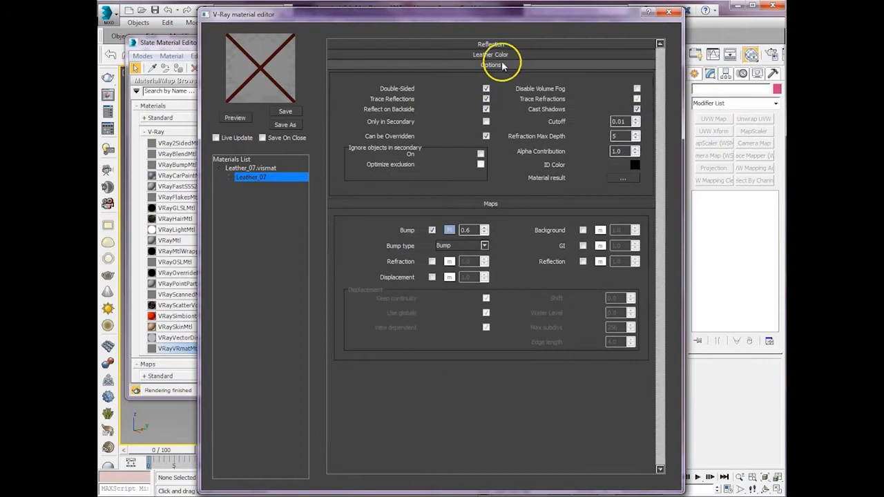
click(492, 65)
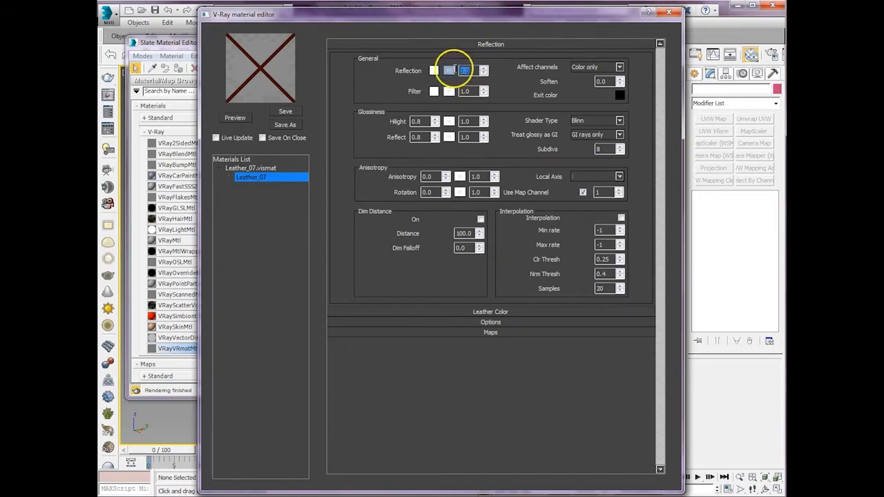
Lower Leather_07's highlight glossiness from 0.8 to 0.76.
text(0.1)
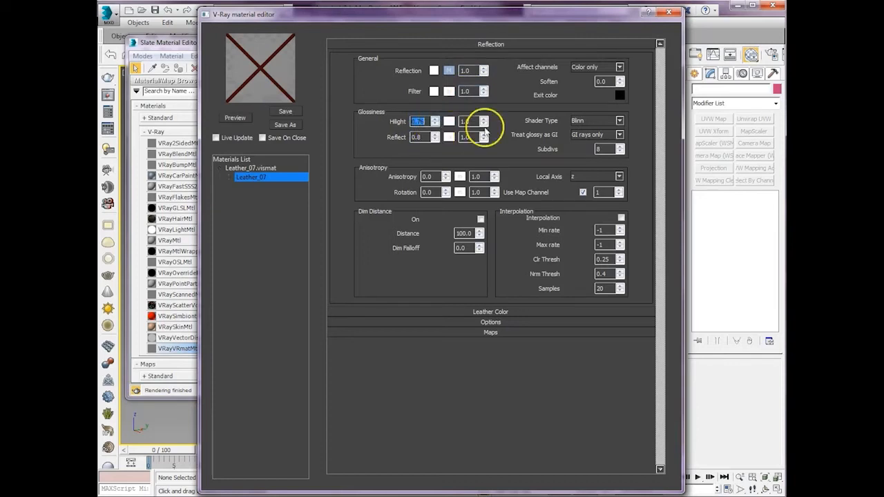
click(619, 120)
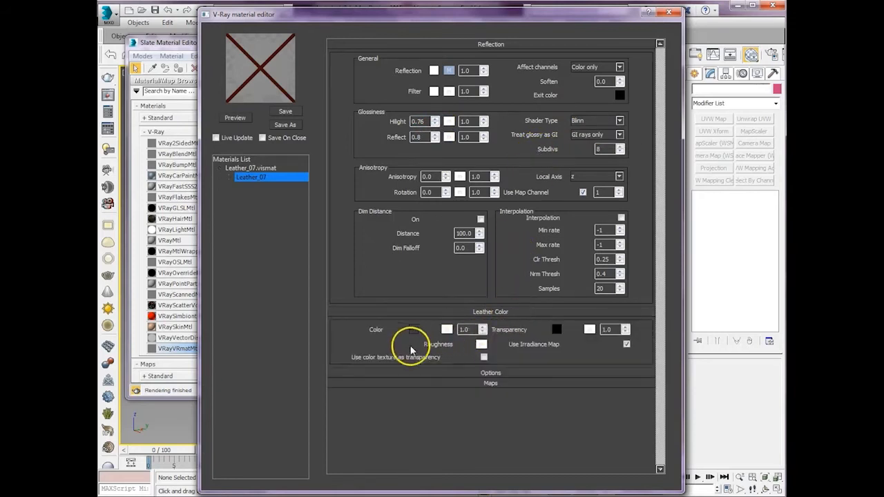
scroll(down, 3)
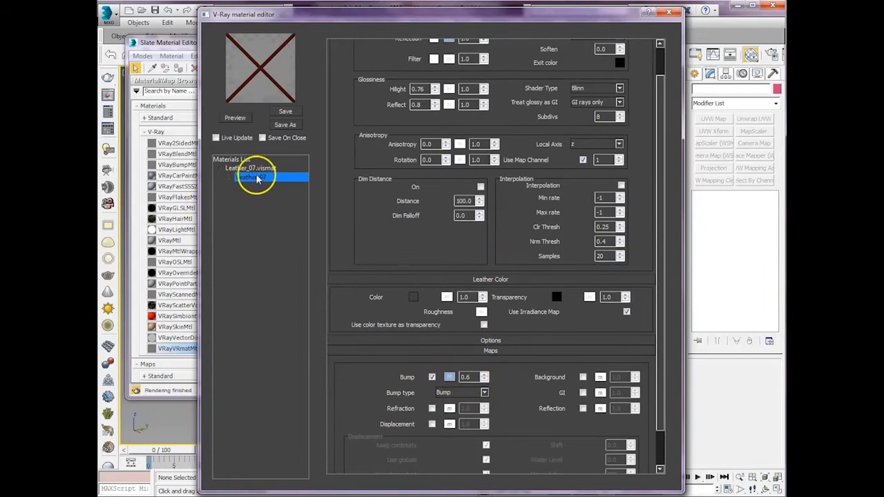
Add a Refraction layer to Leather_07, enable Save On Close and start Save As.
right_click(256, 176)
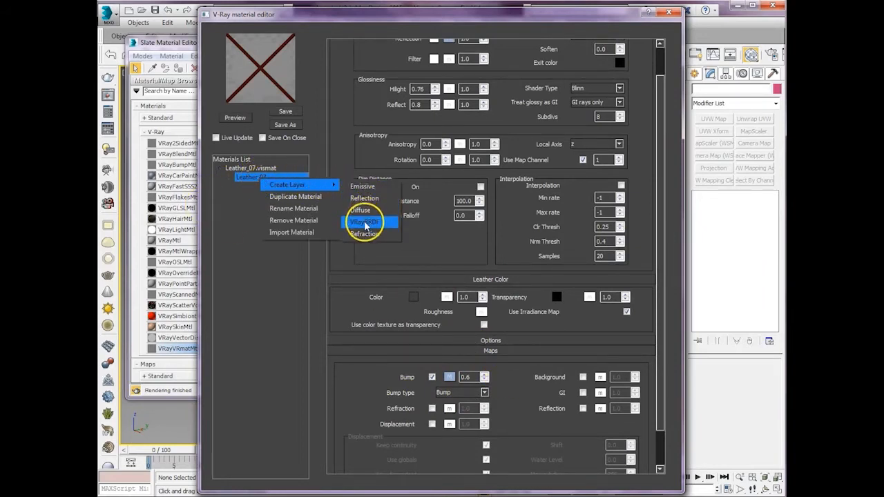
mouse_move(367, 199)
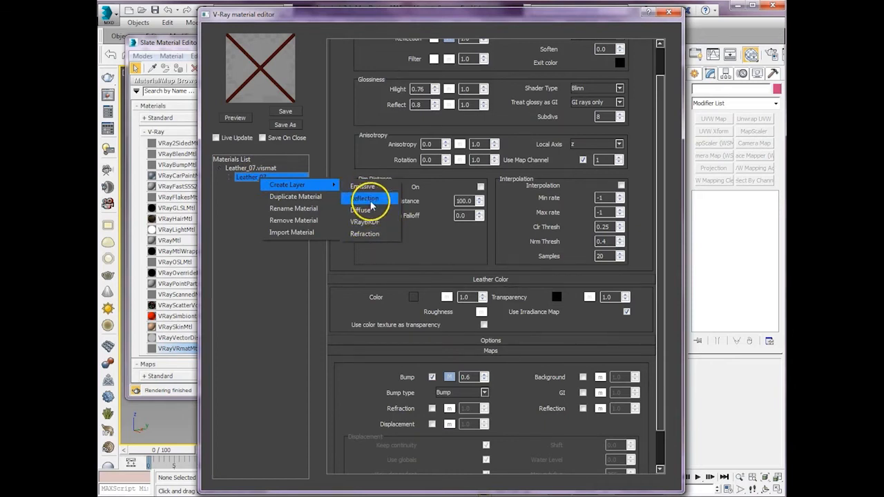
mouse_move(371, 235)
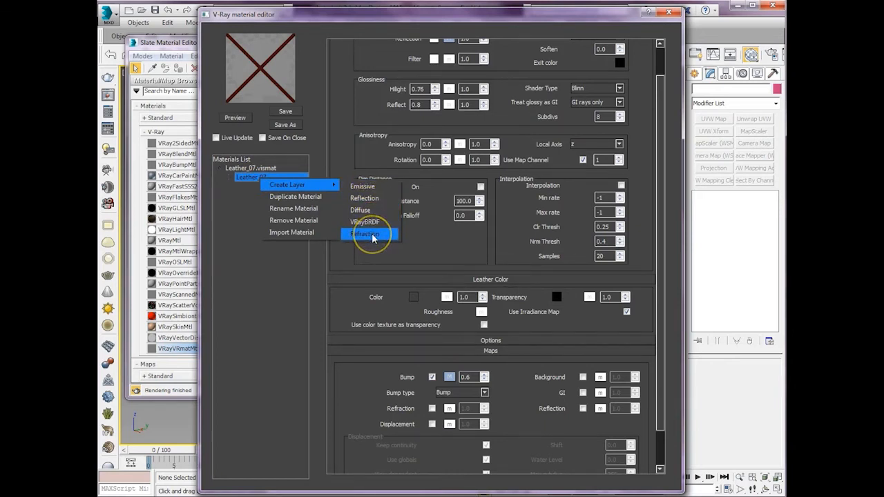
click(365, 233)
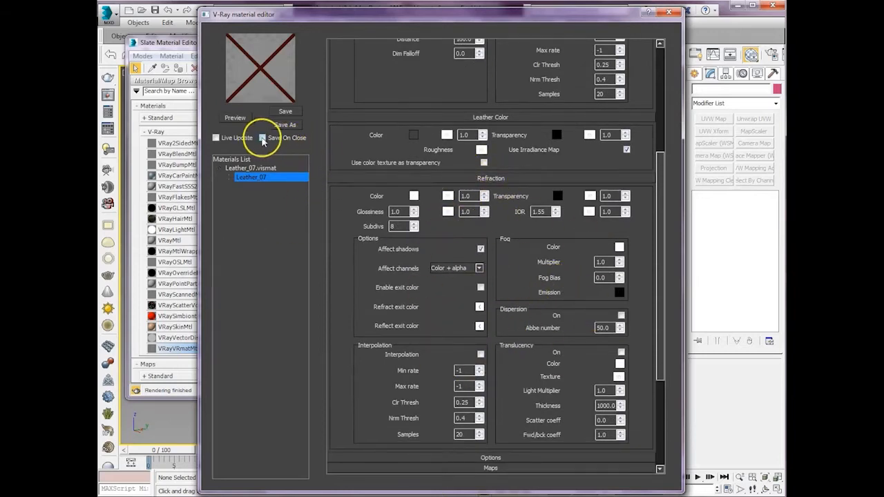
click(263, 138)
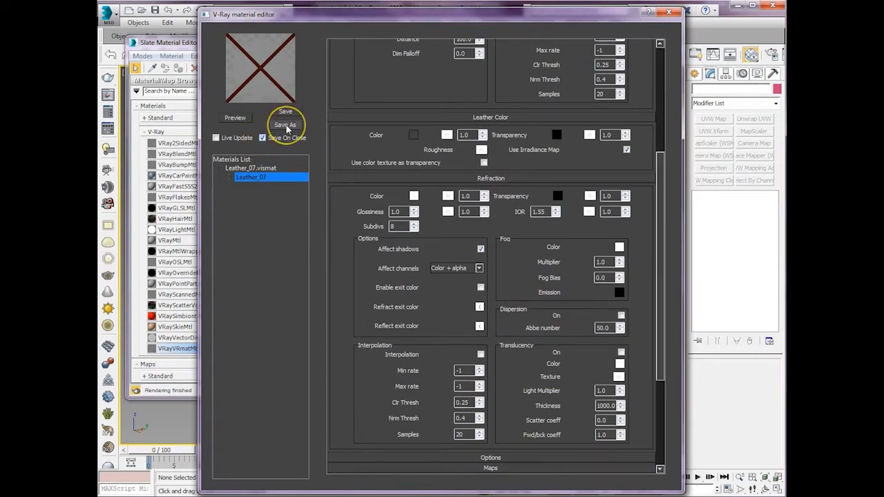
click(285, 125)
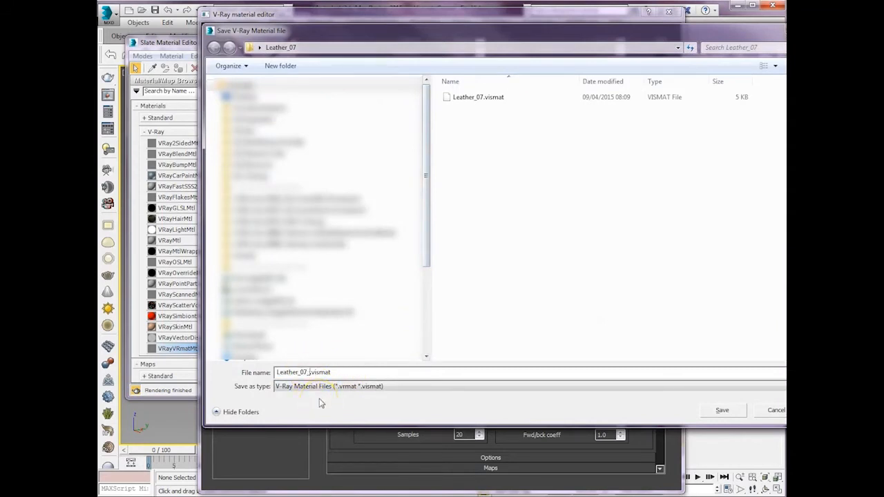
Save the edited leather material as Leather_07_Edited.vismat.
click(721, 409)
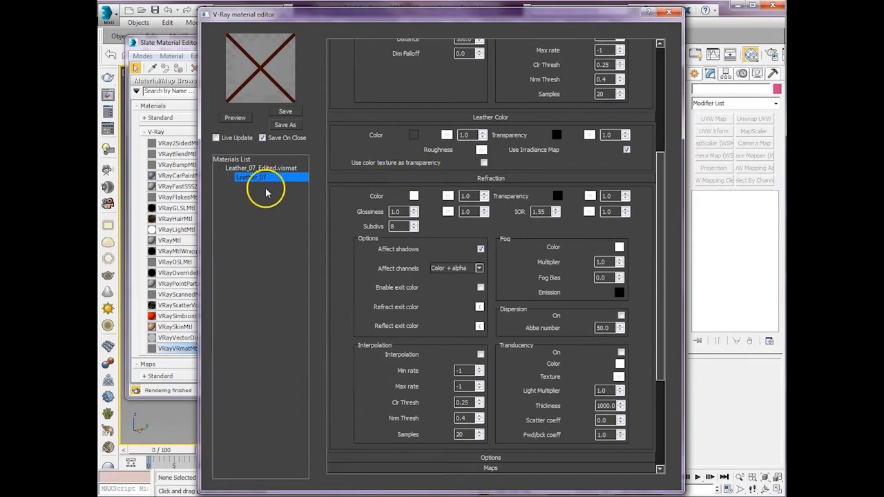
click(263, 168)
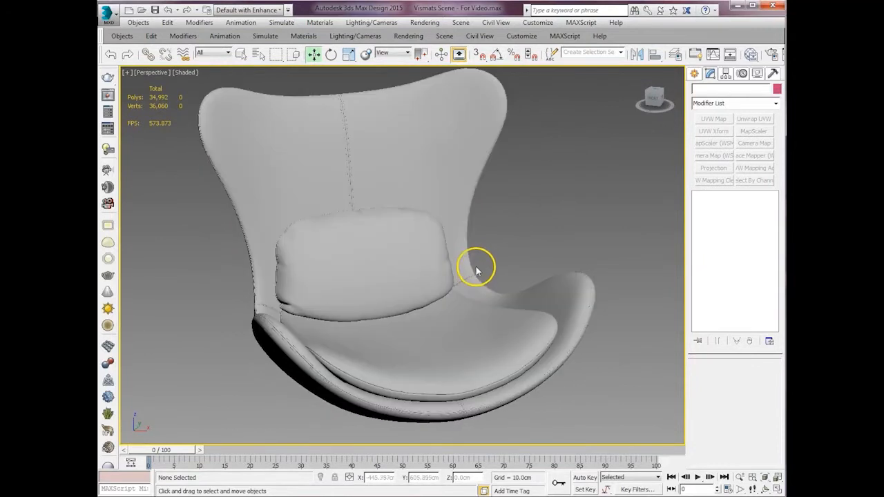
Return to the Perspective viewport showing the untextured grey egg chair.
drag(477, 270, 422, 192)
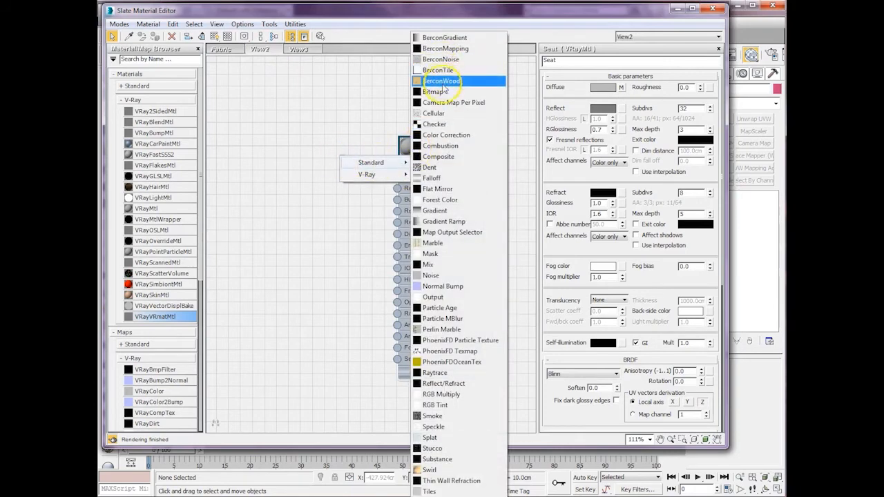
Add a Bitmap map for the Seat Fabric material's fabric texture.
click(437, 91)
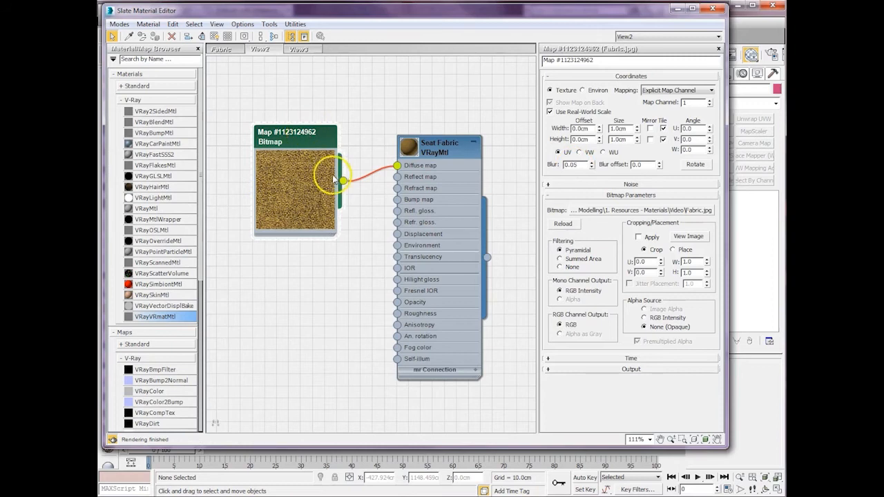
mouse_move(301, 204)
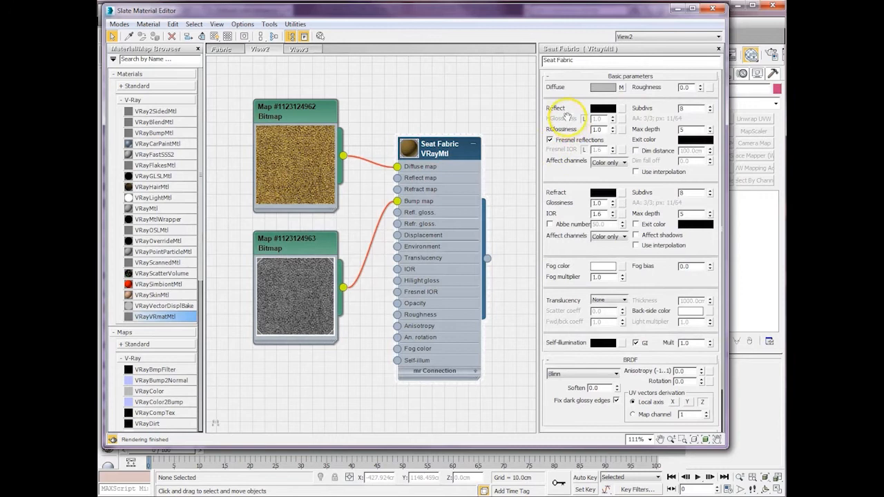
Set the Seat Fabric material's reflection colour to a grey value.
click(603, 110)
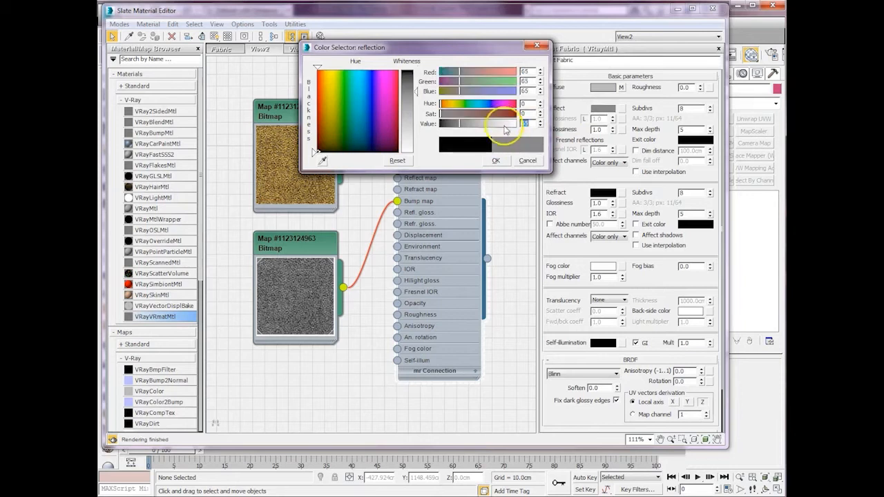
click(496, 160)
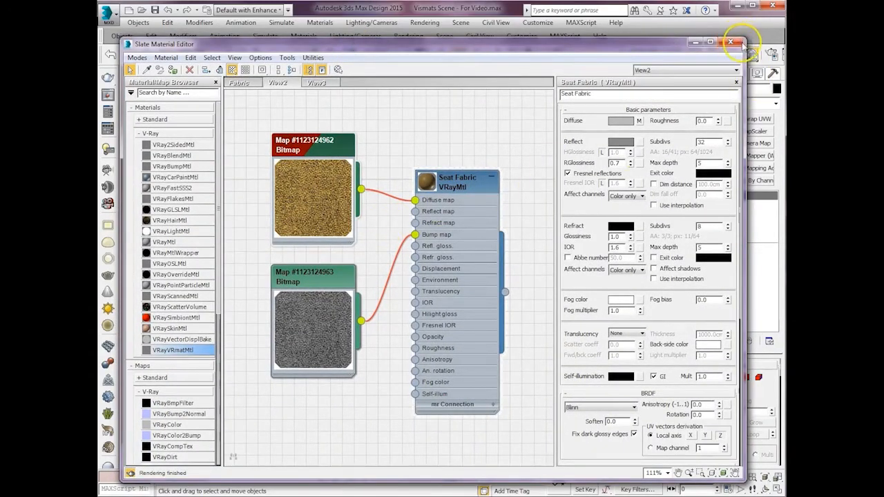
Close the material editor and deselect the chair to show the yellow seat fabric.
click(730, 42)
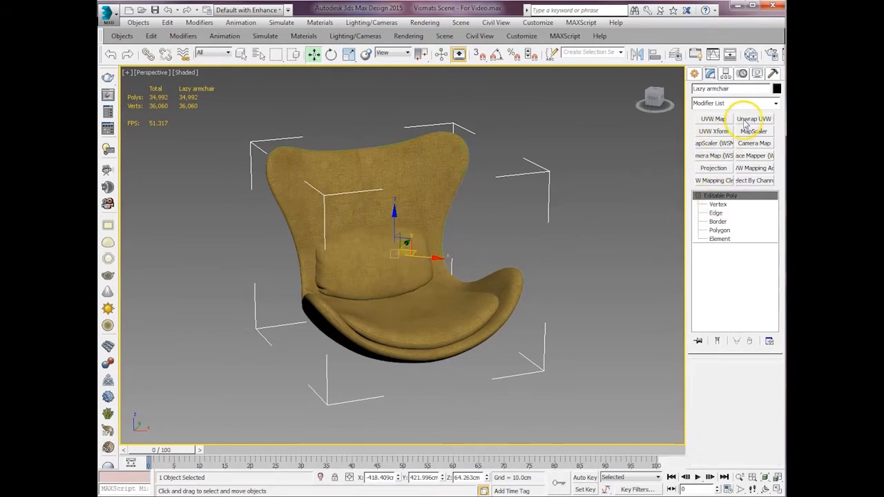
click(754, 118)
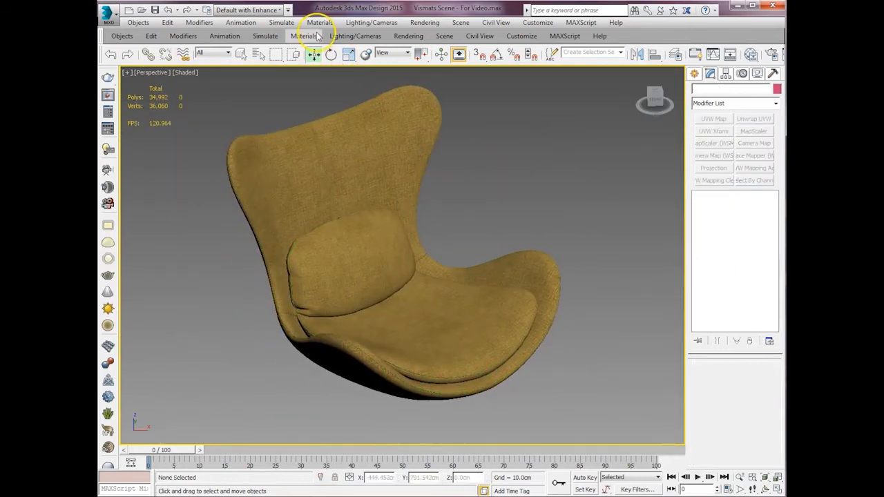
Launch the V-Ray to vrmat converter and pick the chair's Seat Fabric material.
click(304, 36)
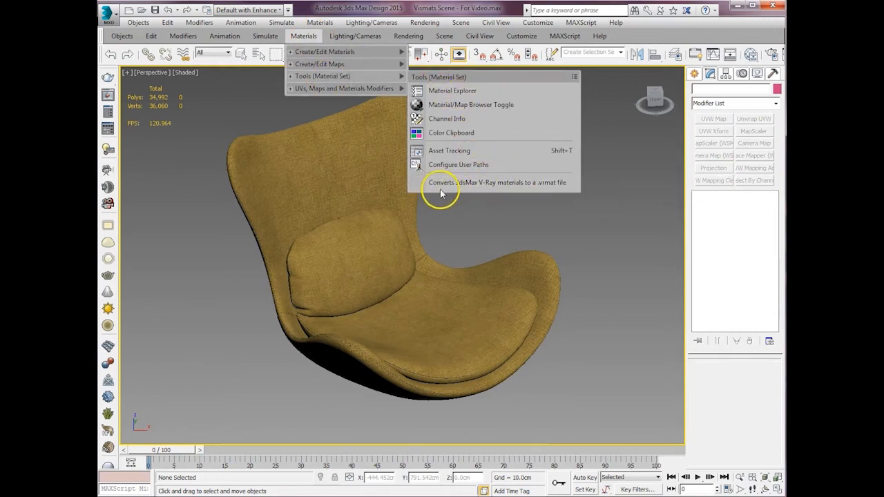
mouse_move(528, 187)
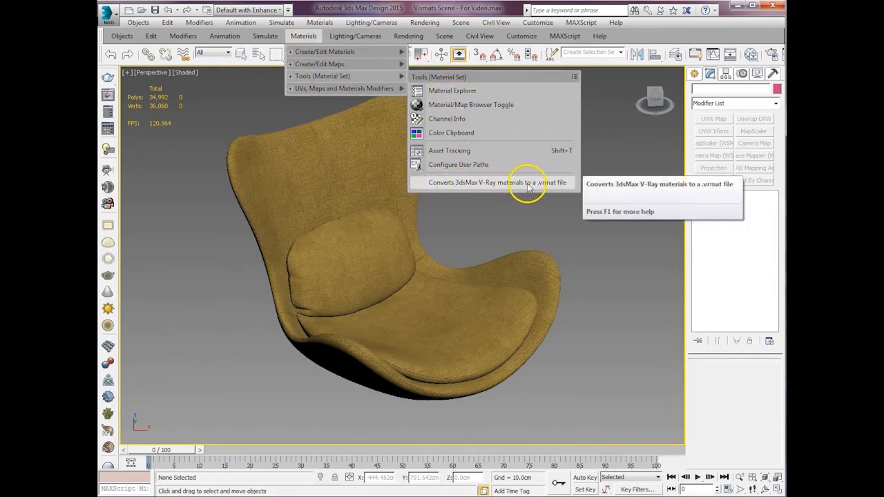
click(498, 183)
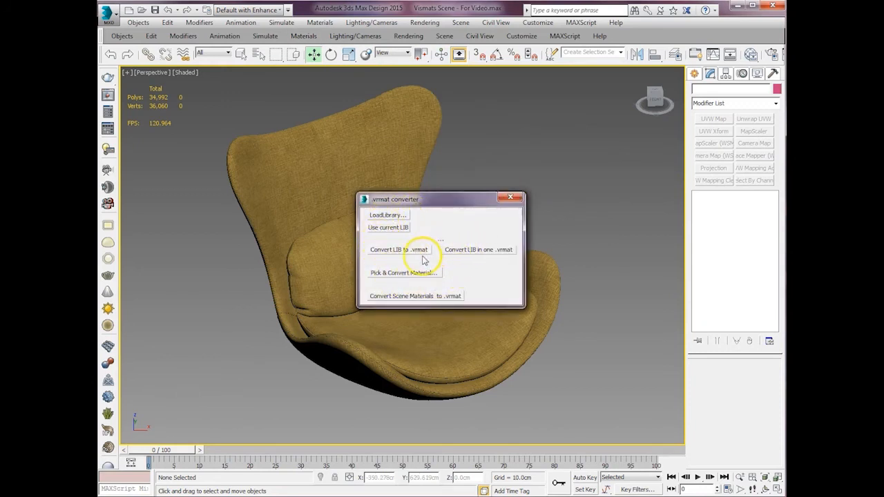
click(403, 272)
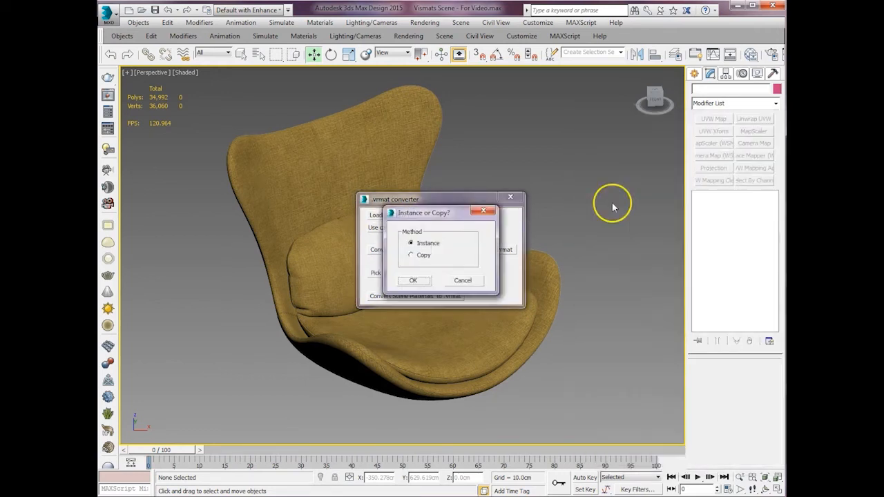
Keep the material as an instance and export Seat Fabric.vrmat with its textures to the Desktop.
click(413, 281)
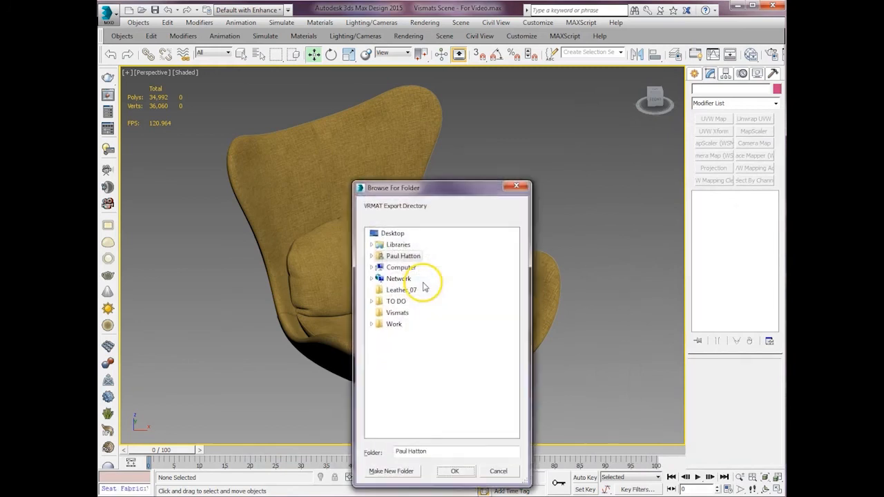
click(392, 232)
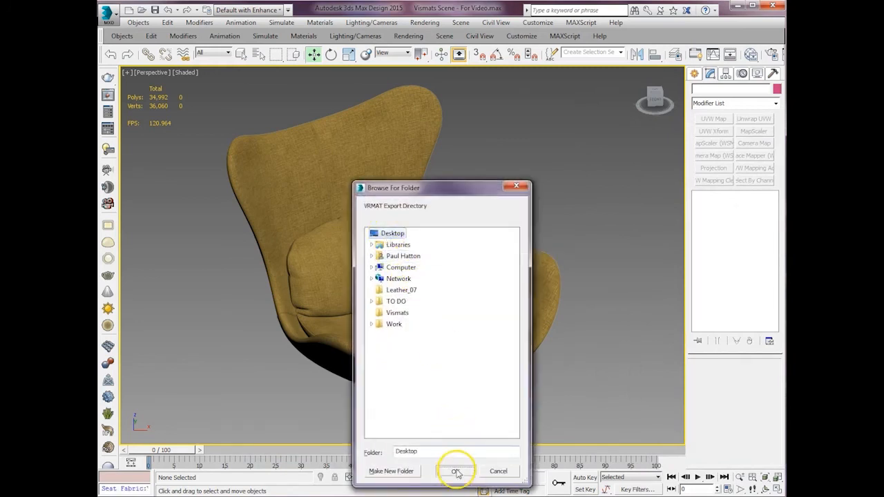
click(456, 472)
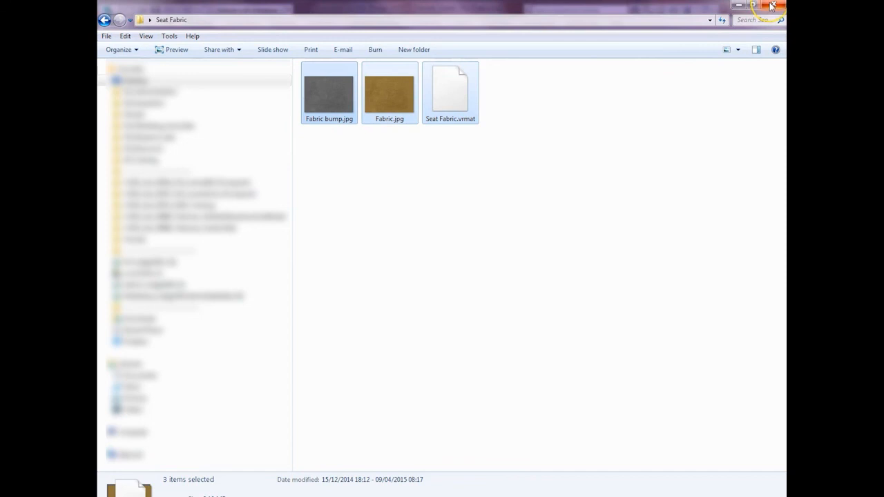
mouse_move(772, 7)
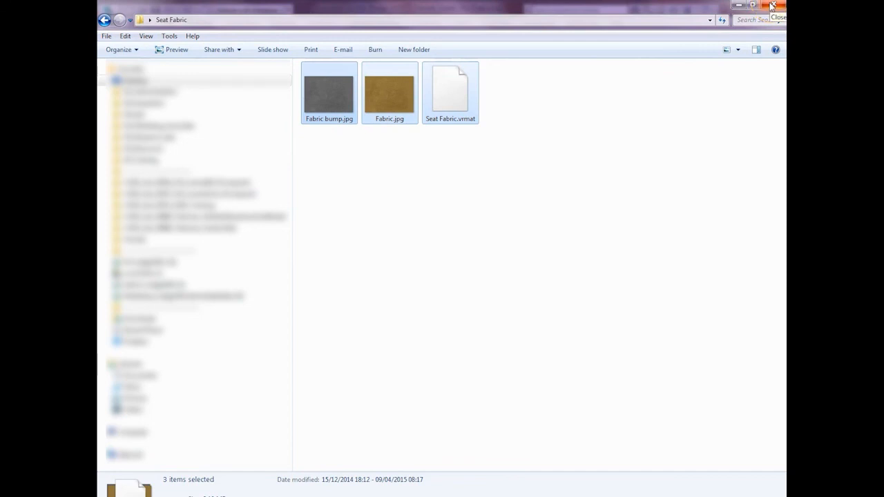